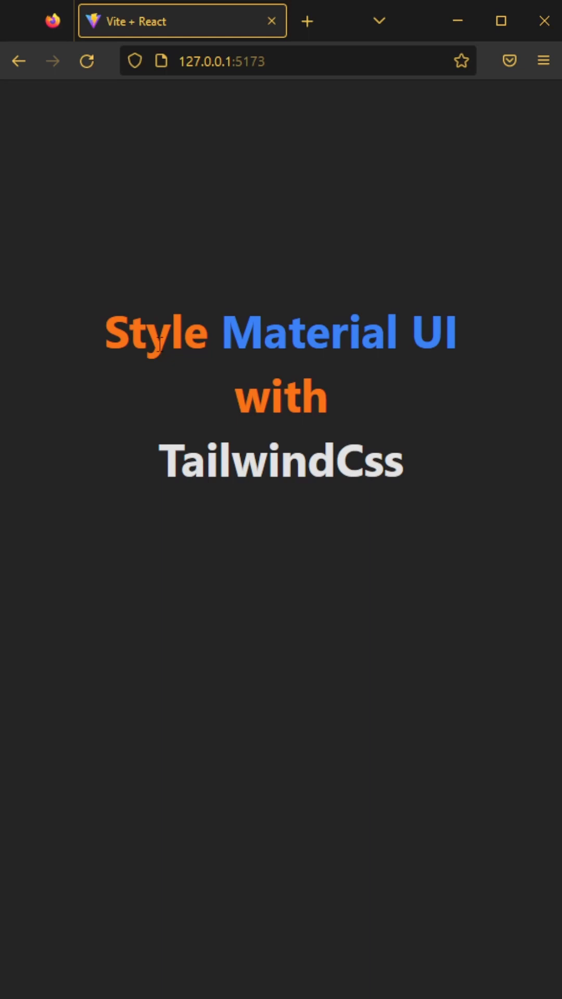
mouse_move(495, 320)
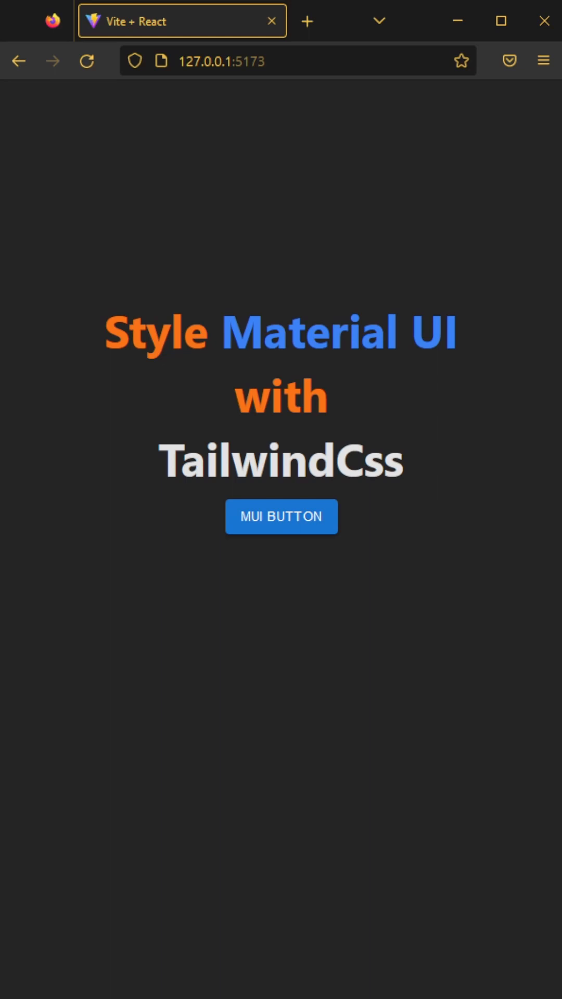
Show the page's HTML in Firefox DevTools with F12.
key("F12")
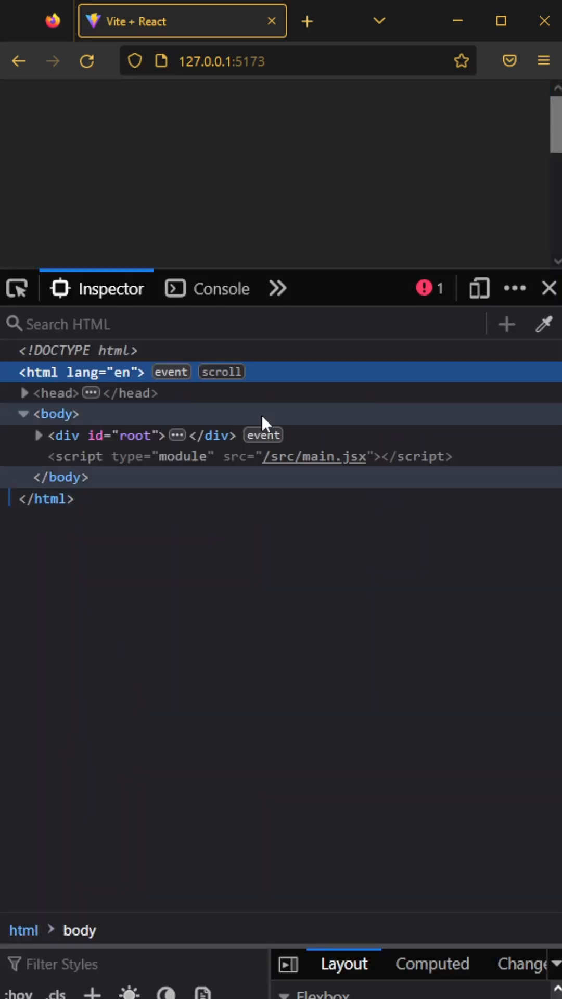
Select an element in the Inspector's HTML tree to examine the page structure.
left_click(39, 425)
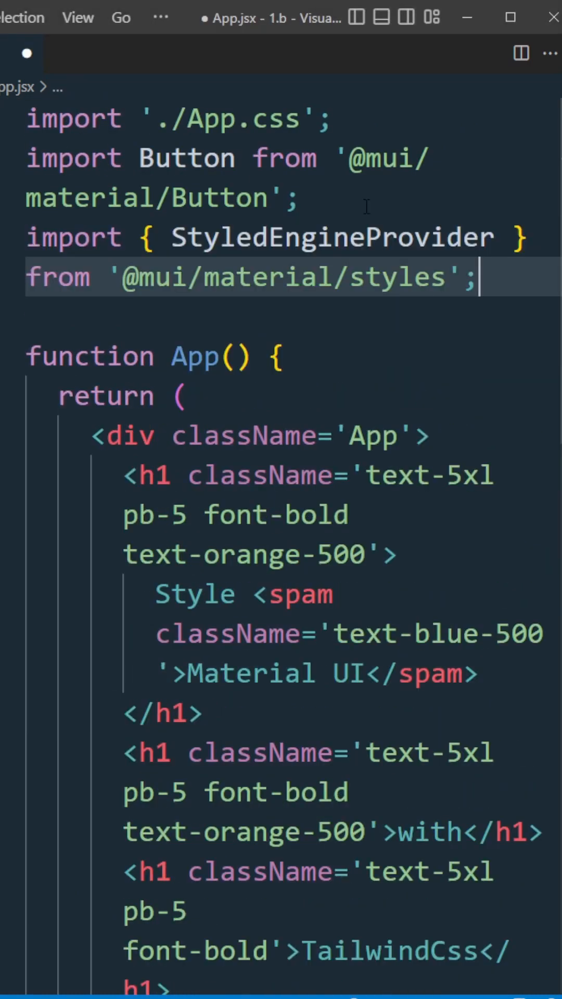
Save App.jsx and begin the injectFirst prop on the StyledEngineProvider tag.
key("ctrl+s")
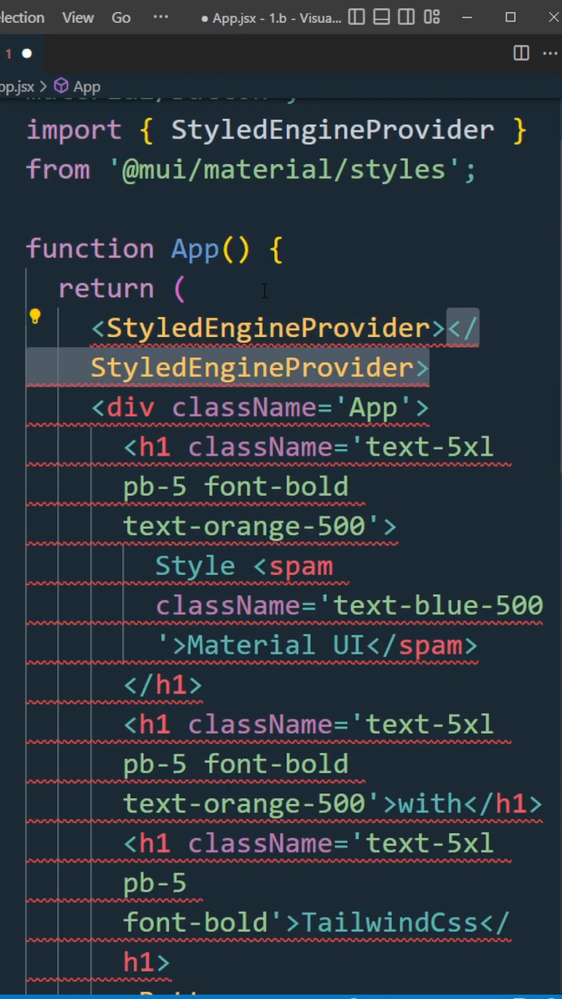
type("in")
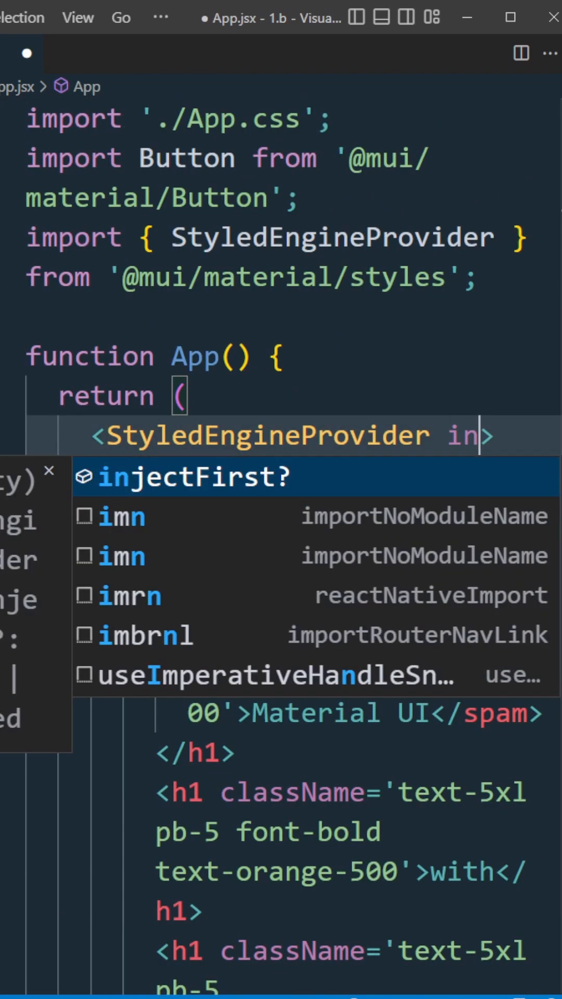